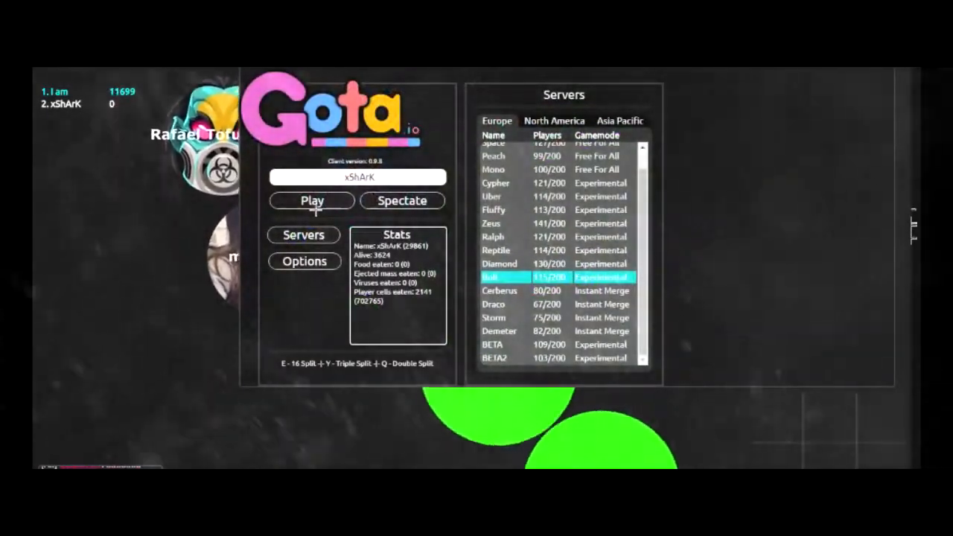
Step: Join the Europe server game as xShArK
click(312, 201)
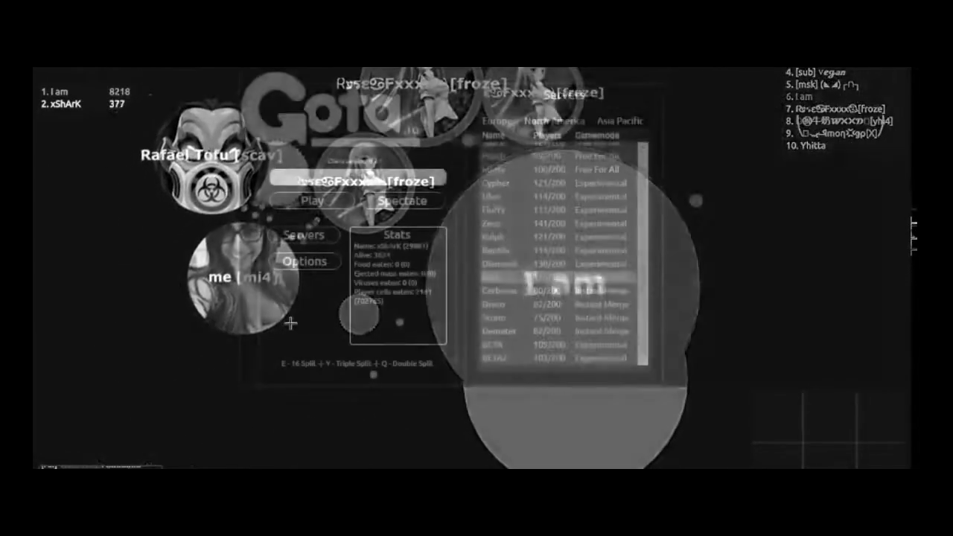
Step: Steer the xShArK cell to eat pellets and smaller players, reaching 2652 mass
click(305, 201)
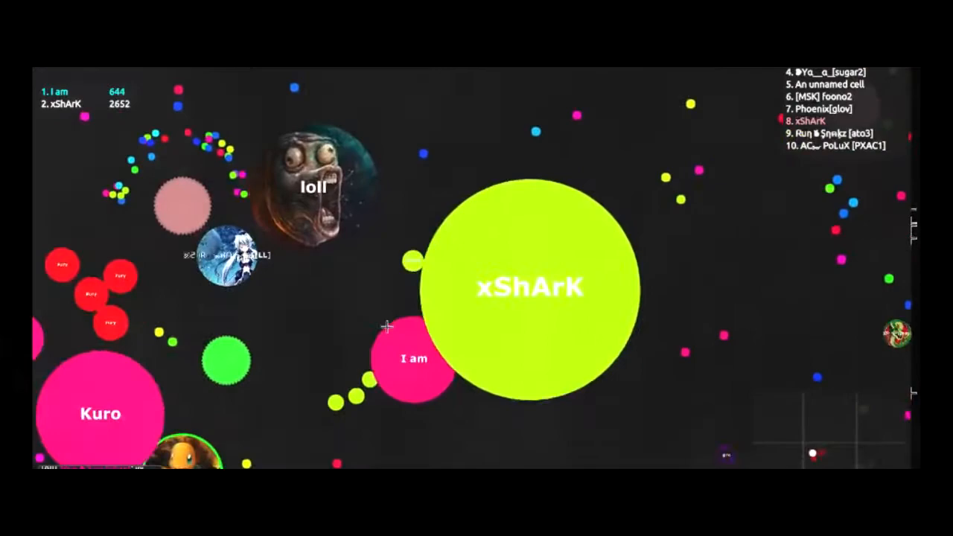
Step: Split the cell, then join a North America server as I am ShArK
key(space)
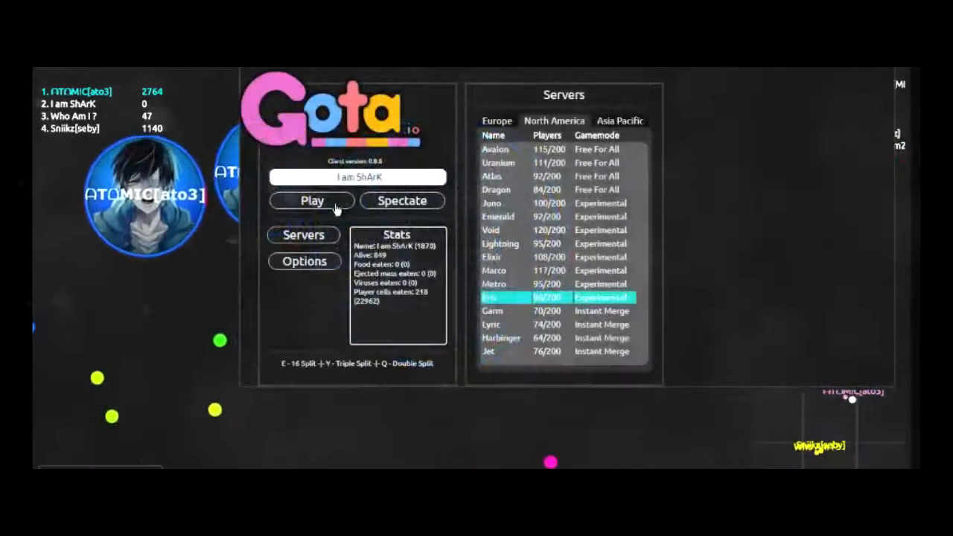
click(312, 201)
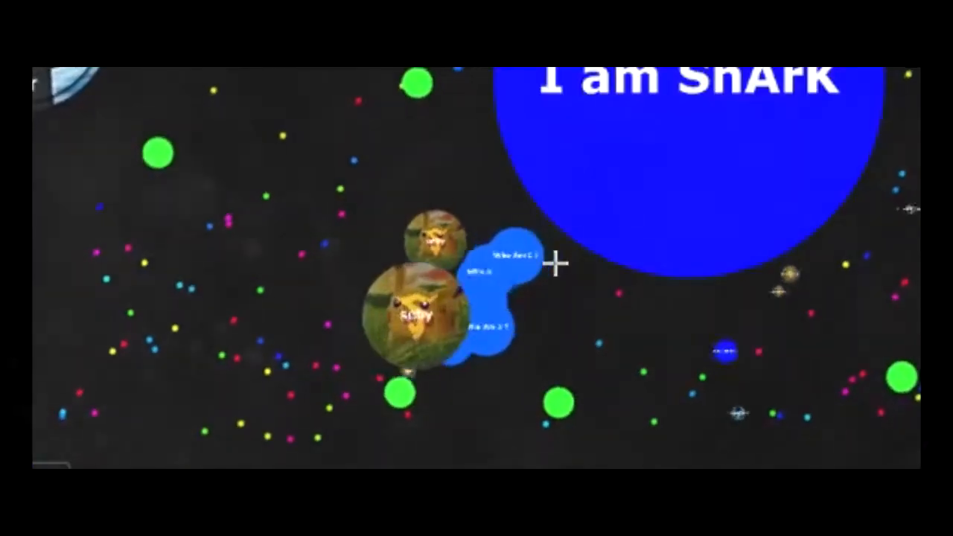